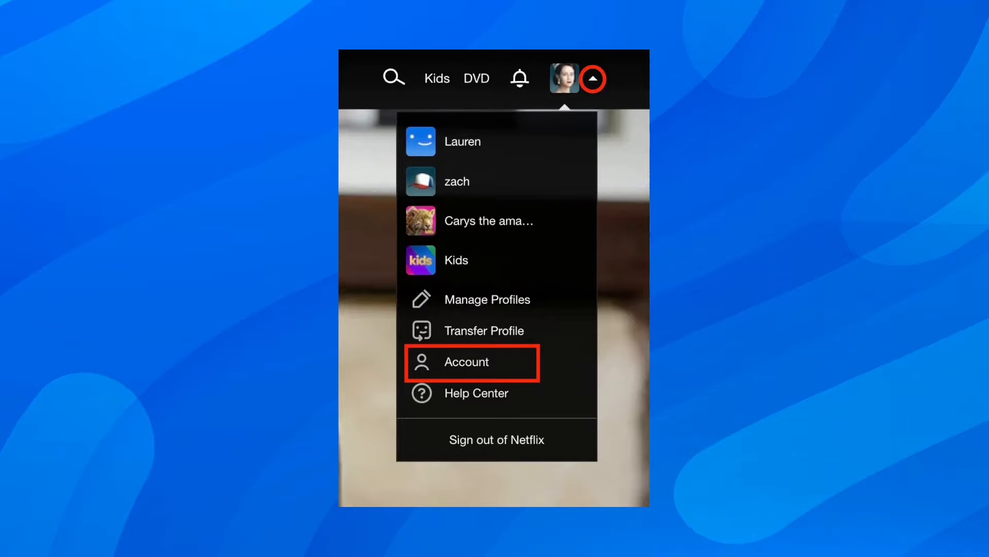
Go to the Account page from the profile avatar menu.
{"action": "left_click", "coordinate": [466, 362]}
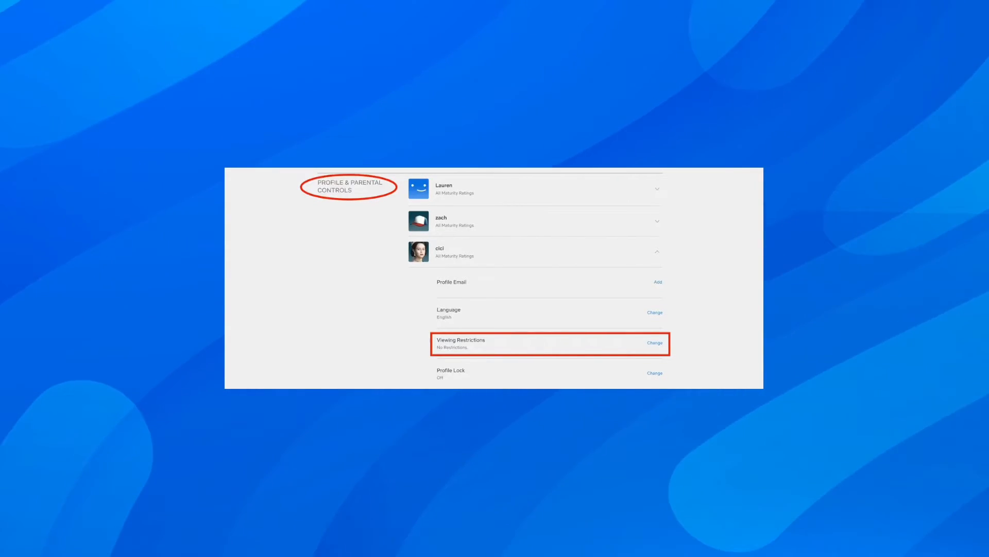
Change Viewing Restrictions for the third profile under Profile & Parental Controls.
{"action": "left_click", "coordinate": [654, 343]}
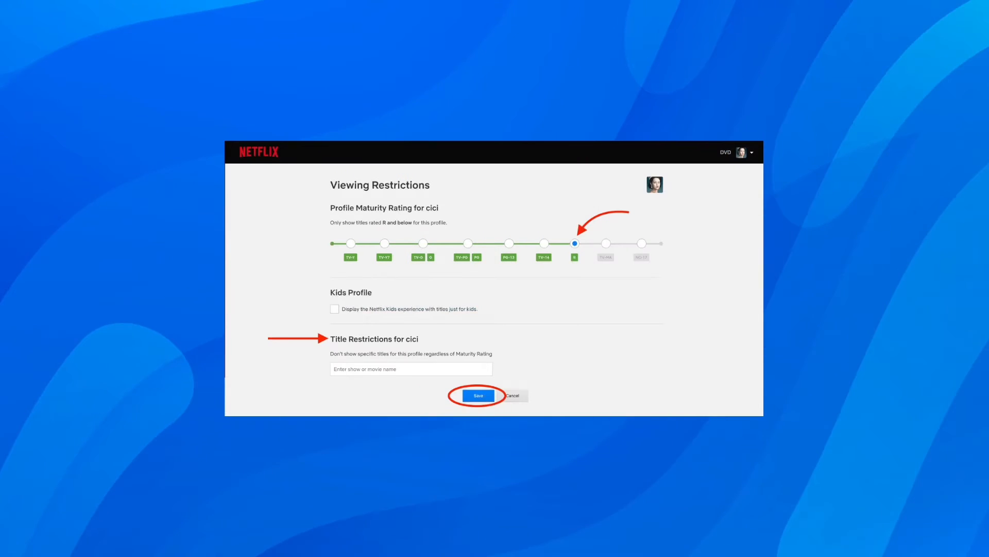